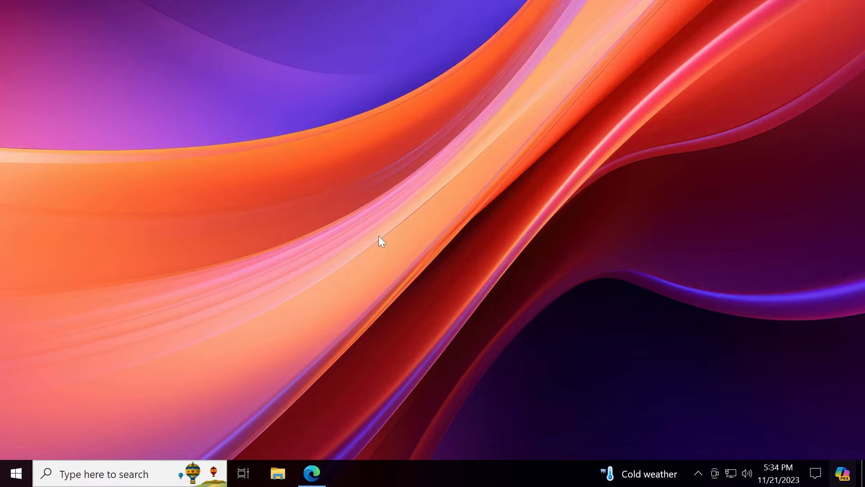
mouse_move(382, 236)
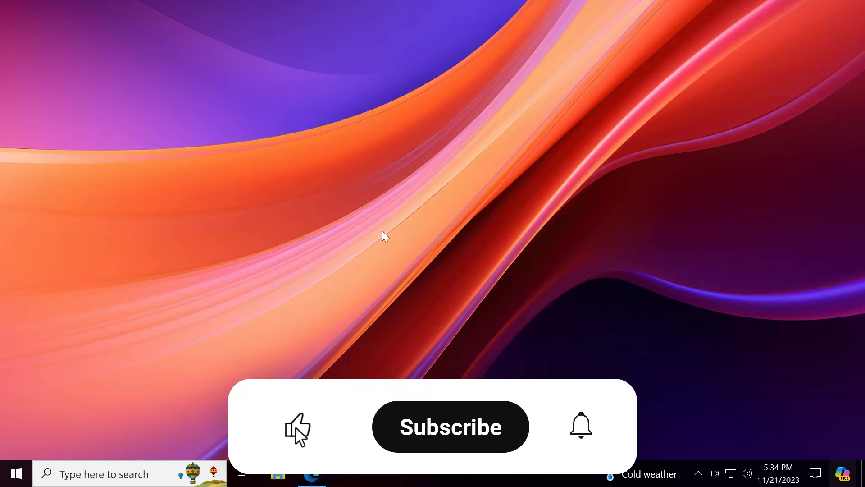
Launch Settings and search 'region' to reach the Region settings page
click(450, 426)
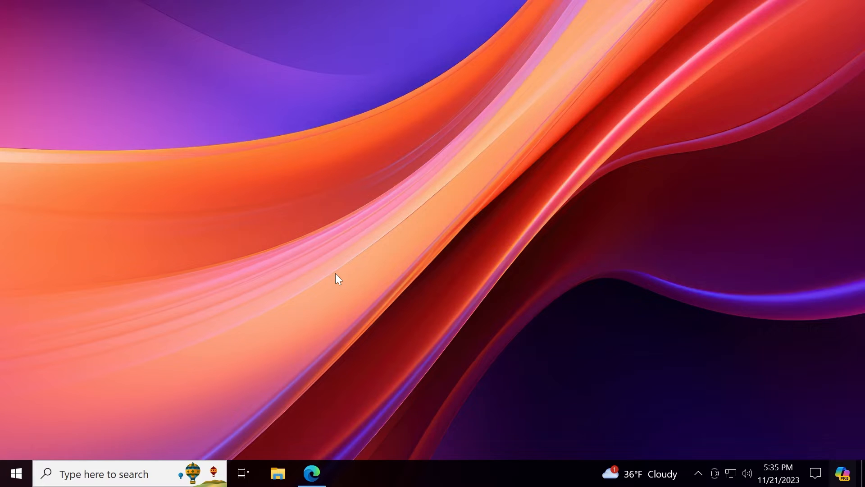
click(103, 474)
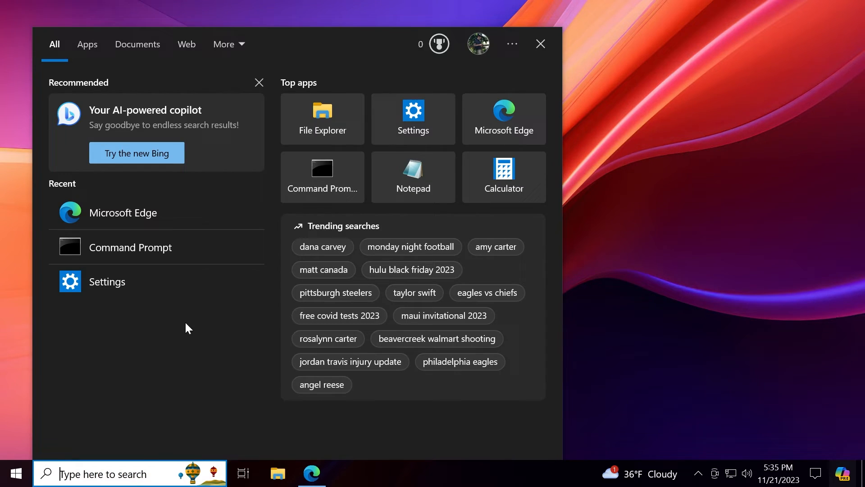
click(413, 119)
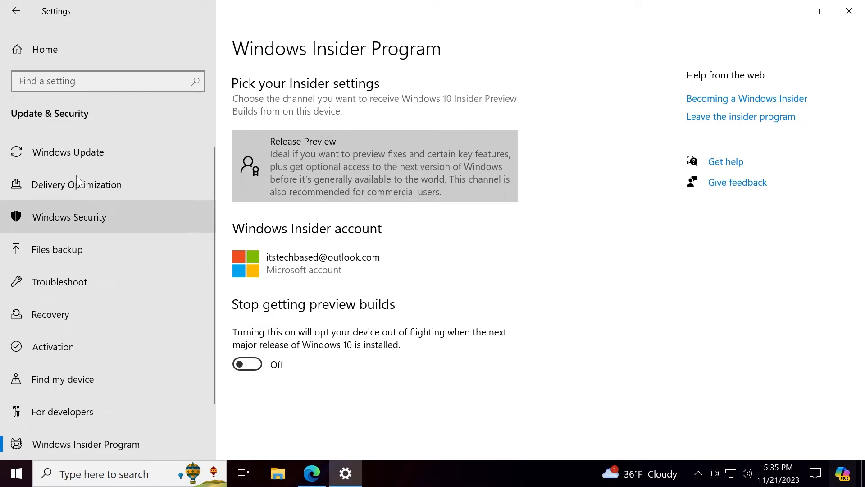
click(68, 152)
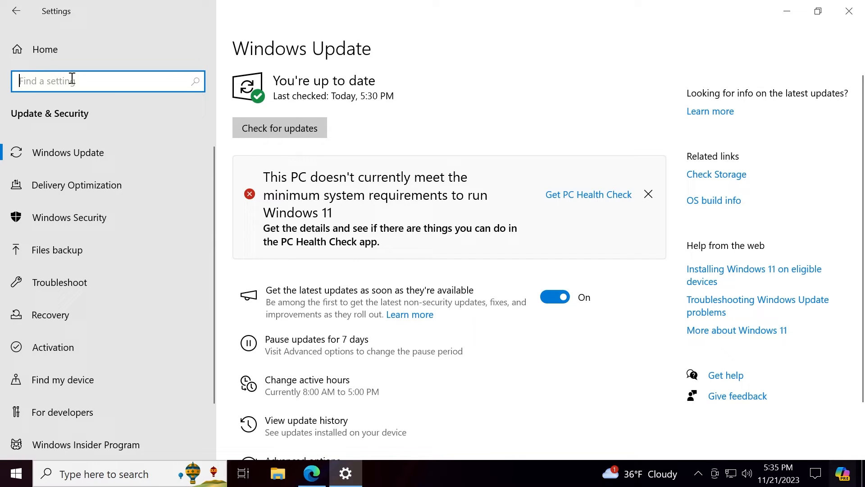
text(region)
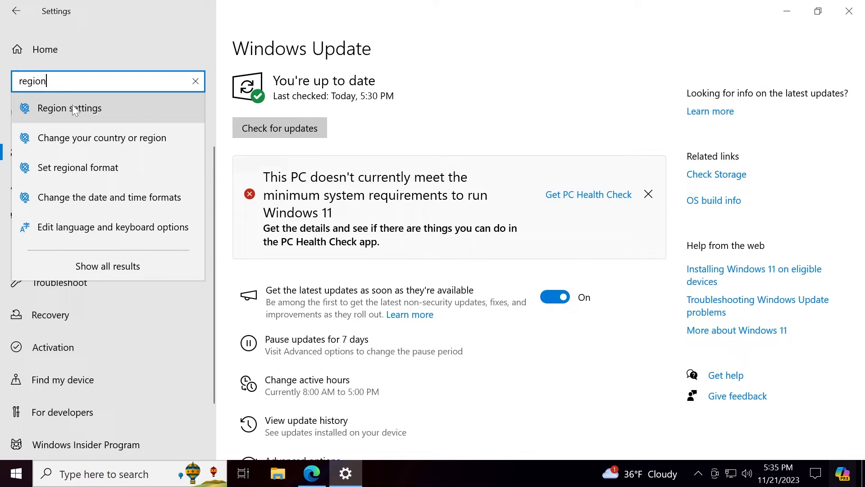
click(69, 108)
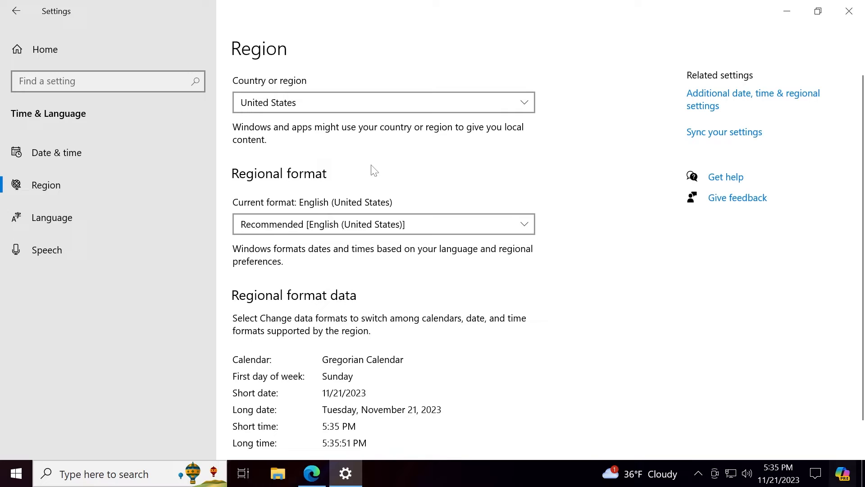
mouse_move(368, 167)
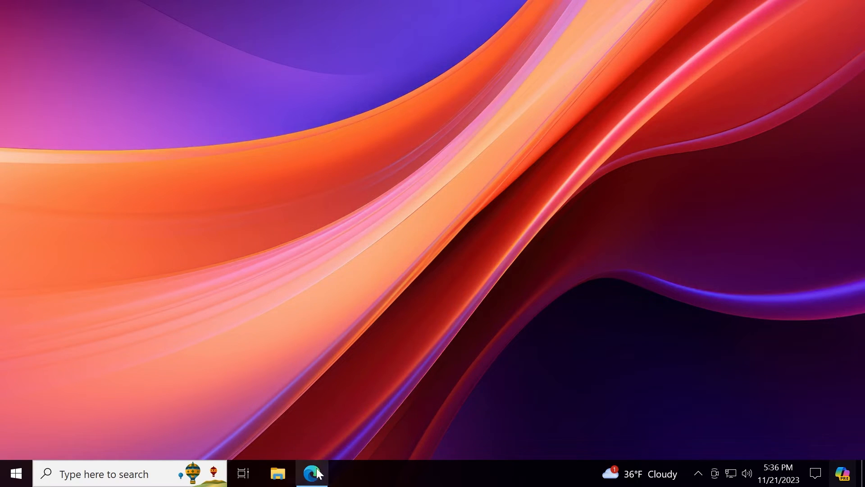
Bring up Edge on the ViVeTool GitHub releases page and scroll to the v0.3.3 assets
click(312, 472)
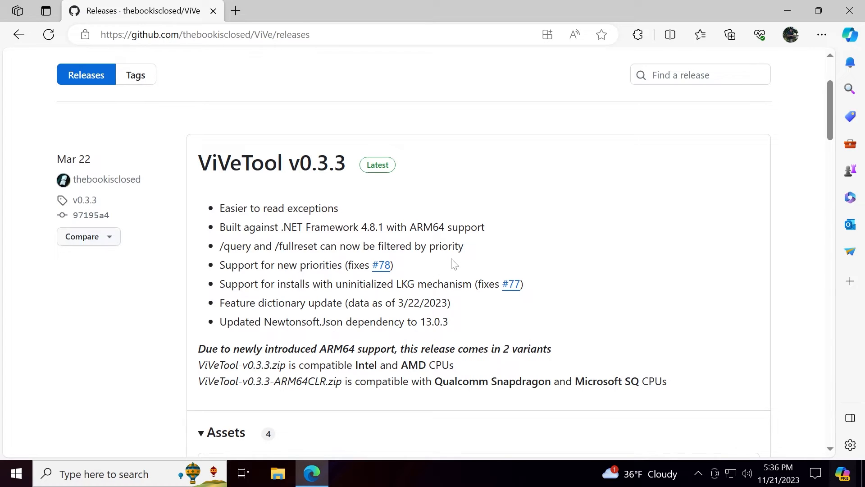
mouse_move(386, 224)
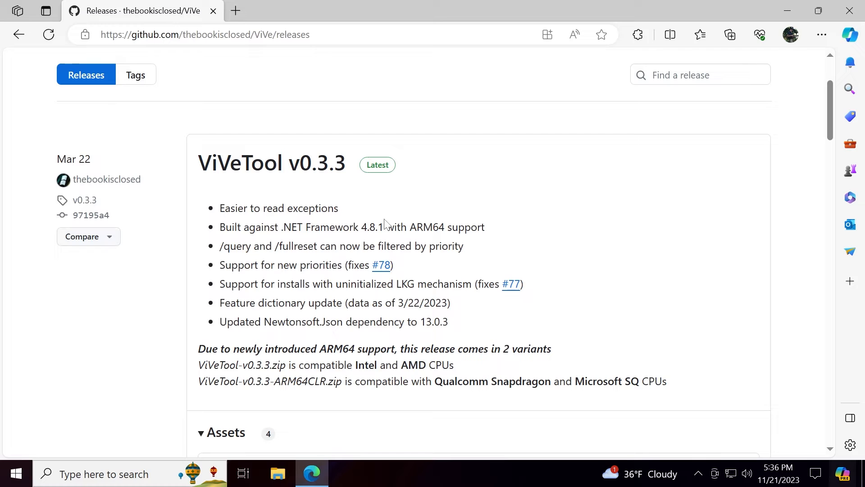
mouse_move(422, 223)
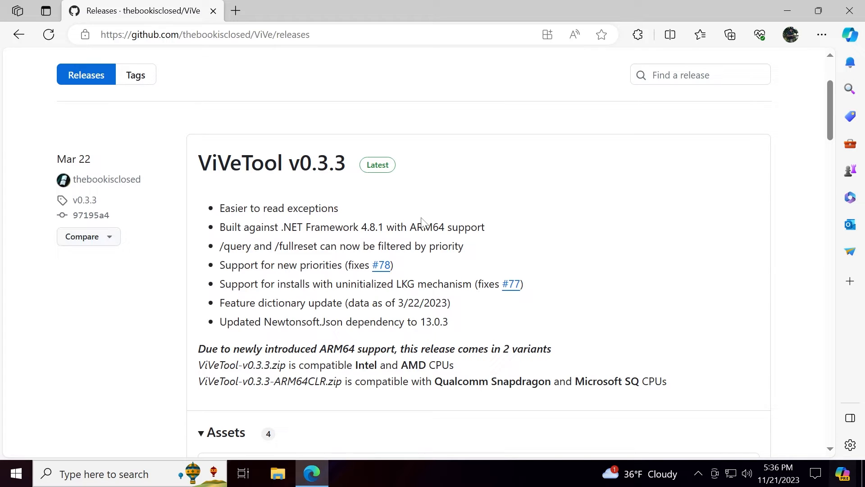
scroll(down, 3)
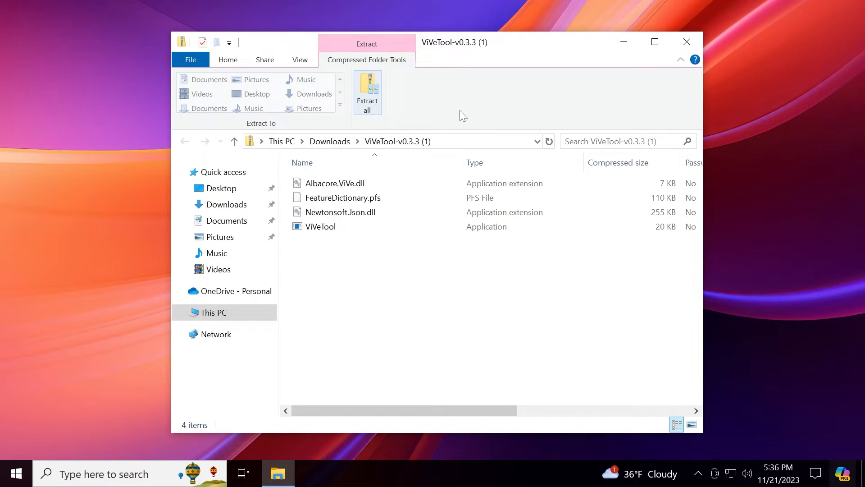
Extract the ViVeTool v0.3.3 archive into C:\Hidden Features
click(367, 92)
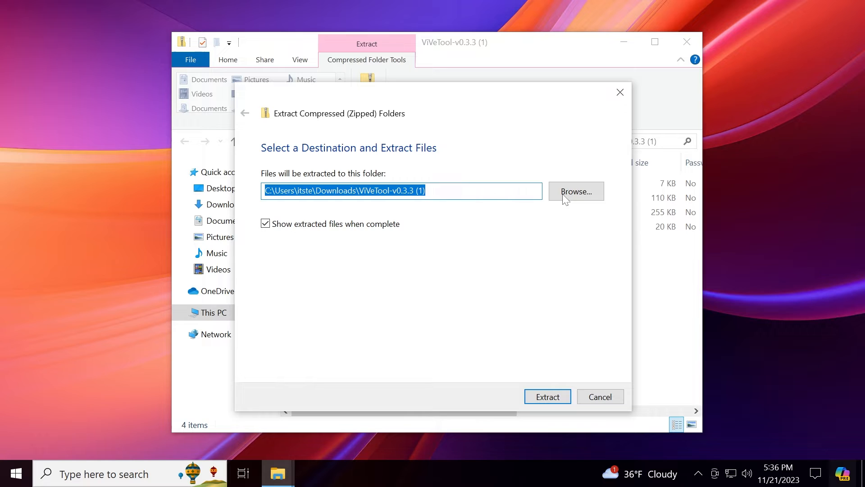
click(576, 191)
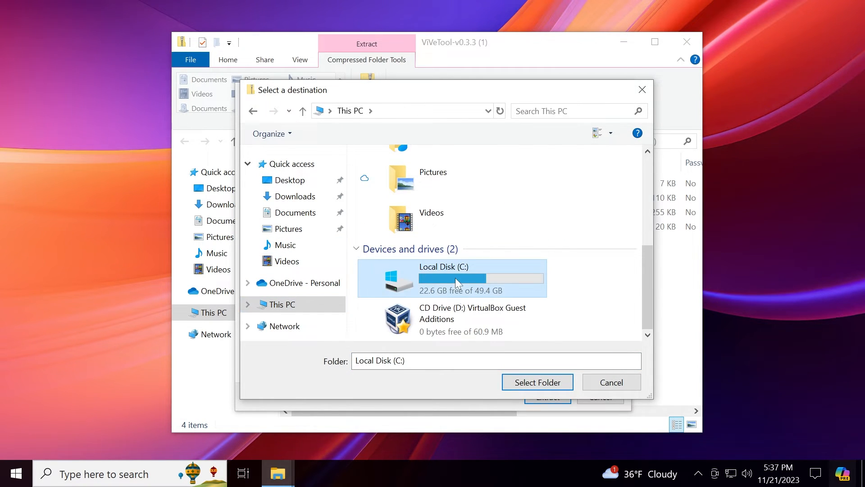
double_click(455, 278)
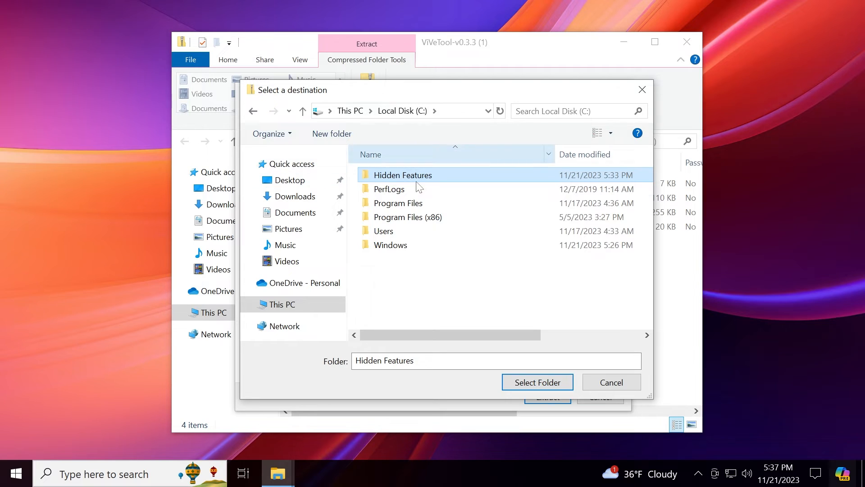
click(611, 382)
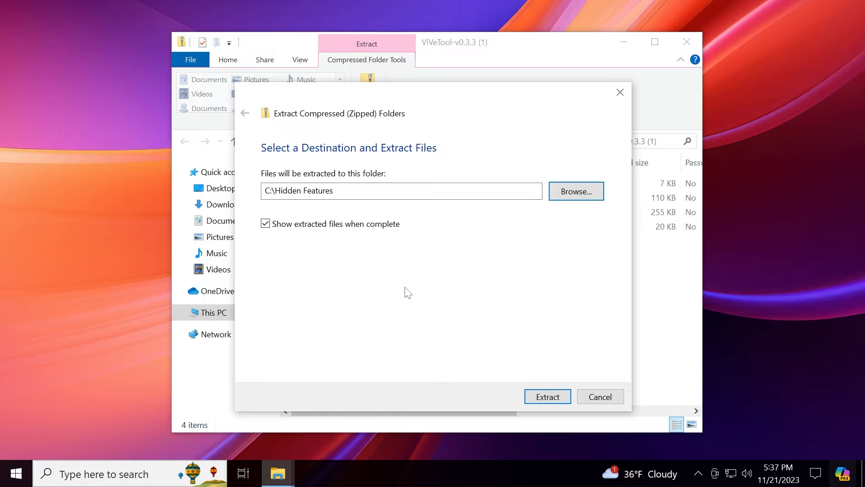
click(547, 396)
text(c)
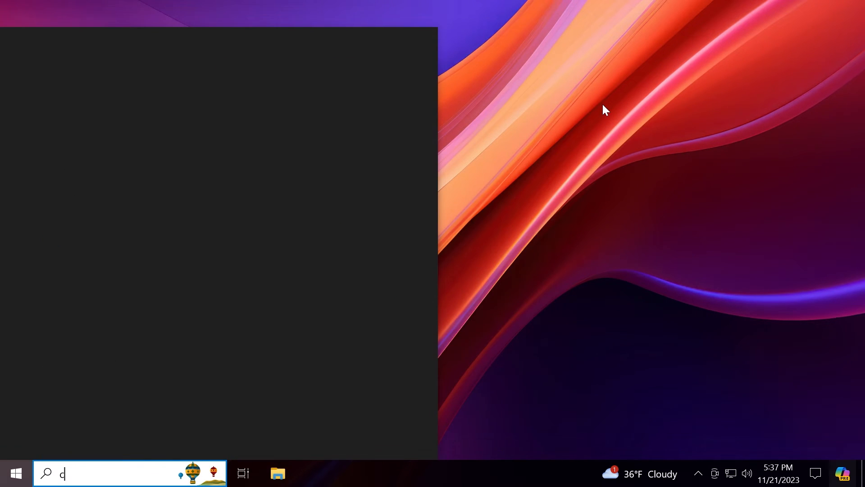
Launch an elevated Command Prompt from the search for 'cmd'
text(md)
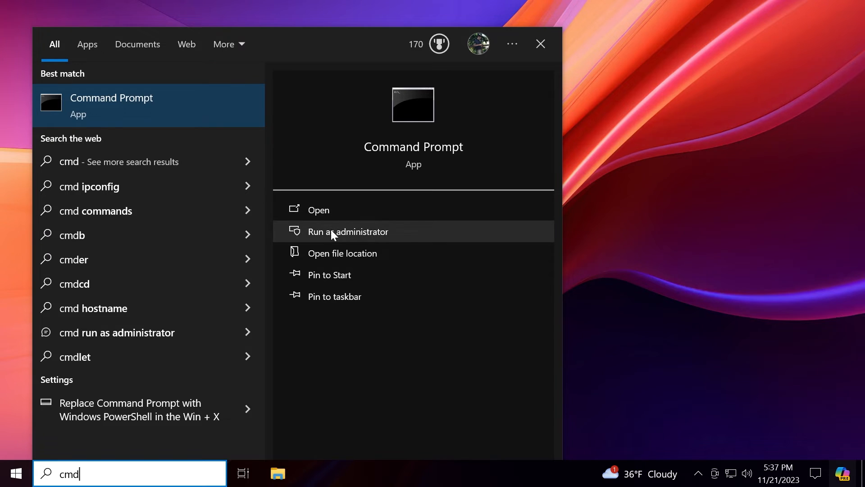
click(334, 232)
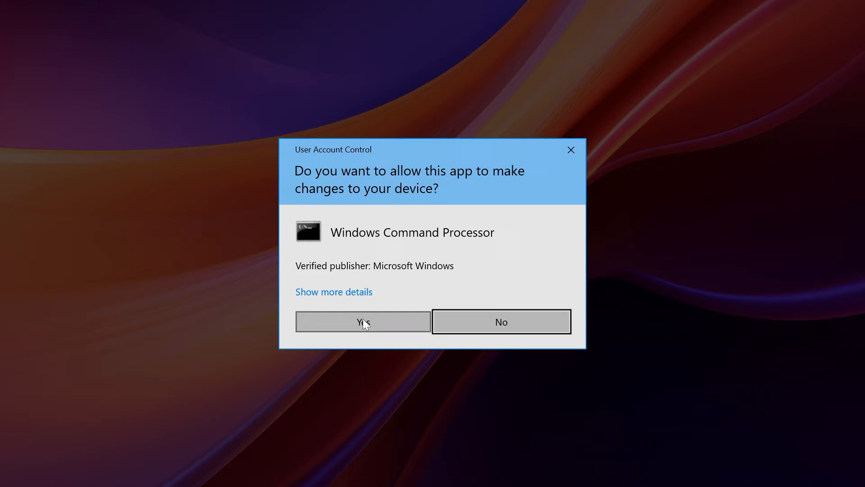
click(363, 320)
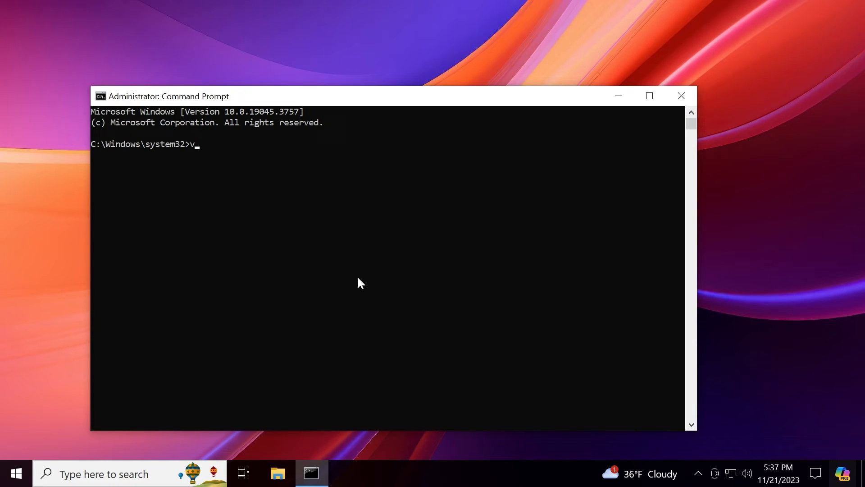
Run vivetool /enable /id:46686174,47530616,44755019 to turn on the hidden features
text(ivetool /enable /id:)
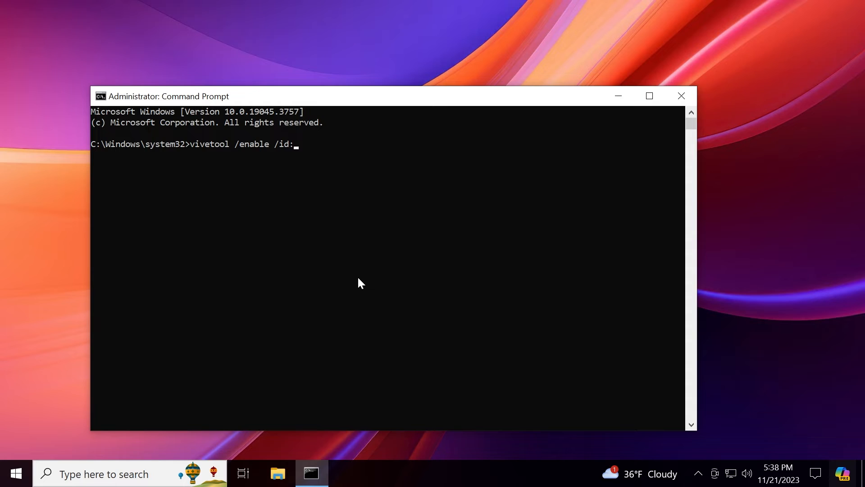
text(466861)
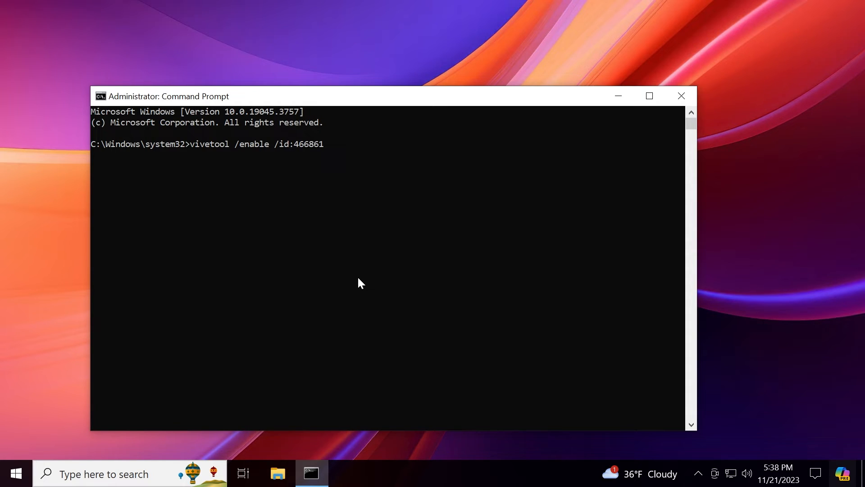
text(74,4)
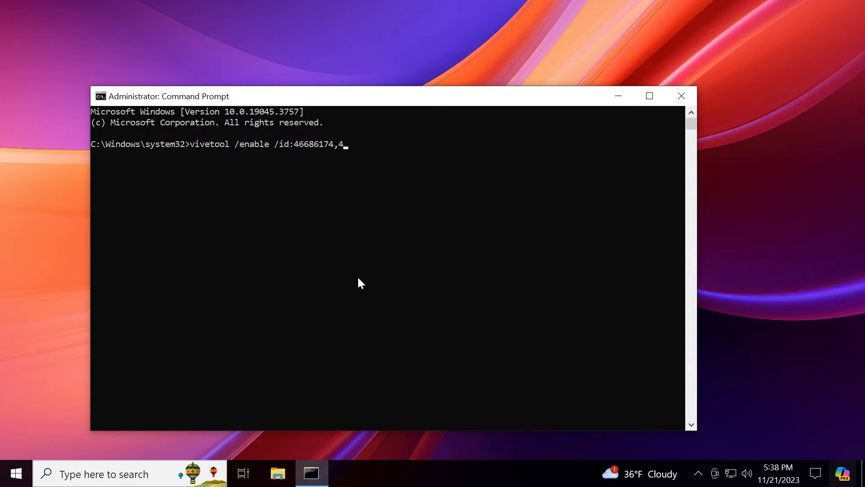
text(75306)
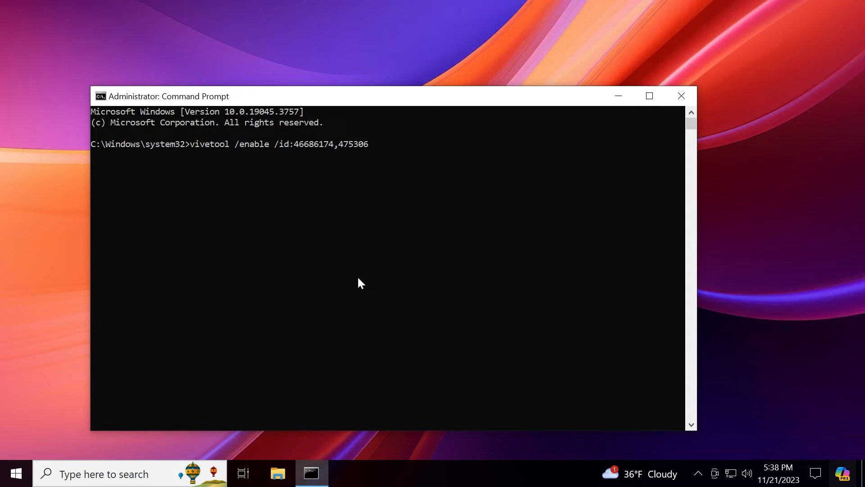
text(16,)
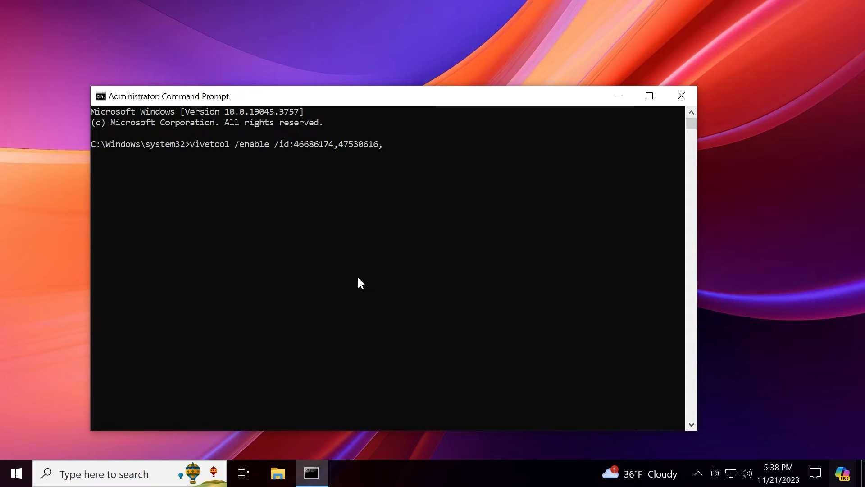
text(44755019)
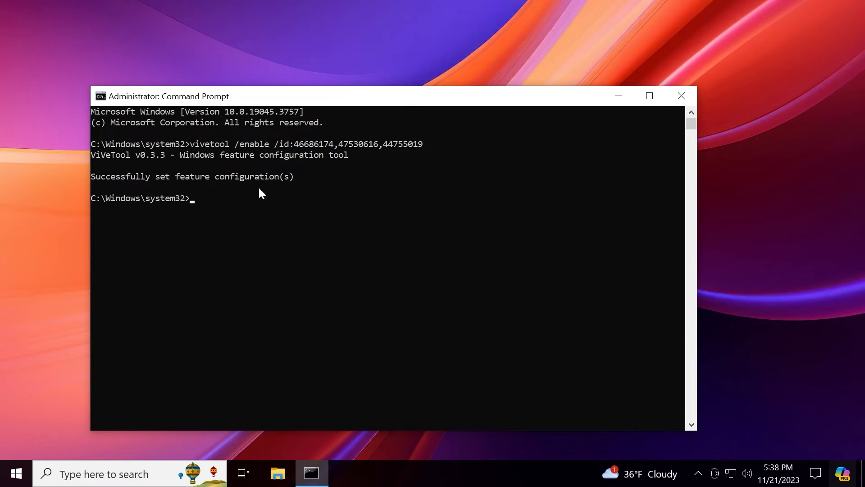
mouse_move(290, 206)
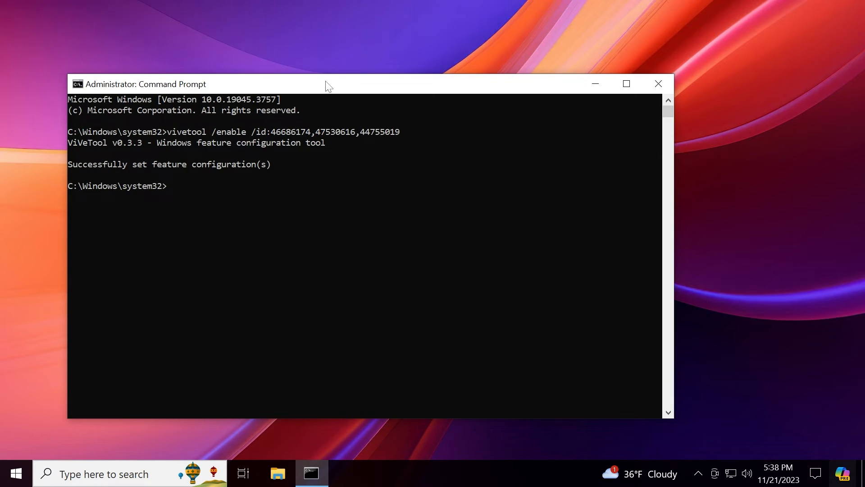
mouse_move(344, 104)
text(registry)
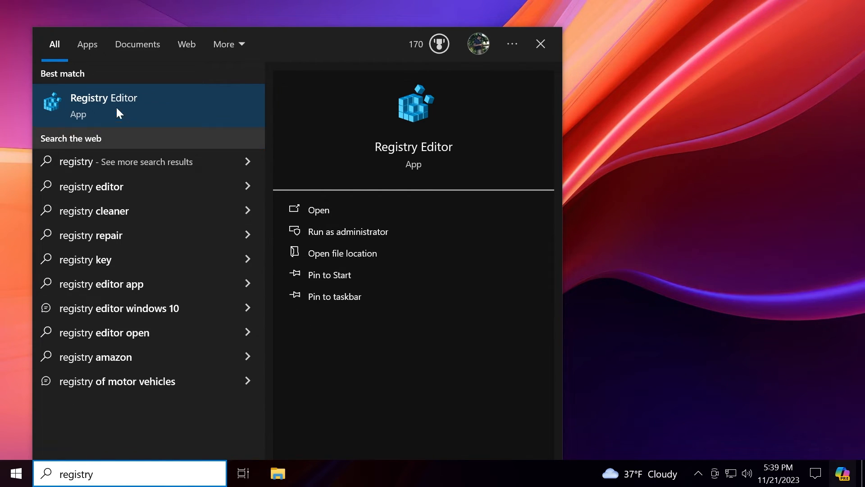
mouse_move(149, 121)
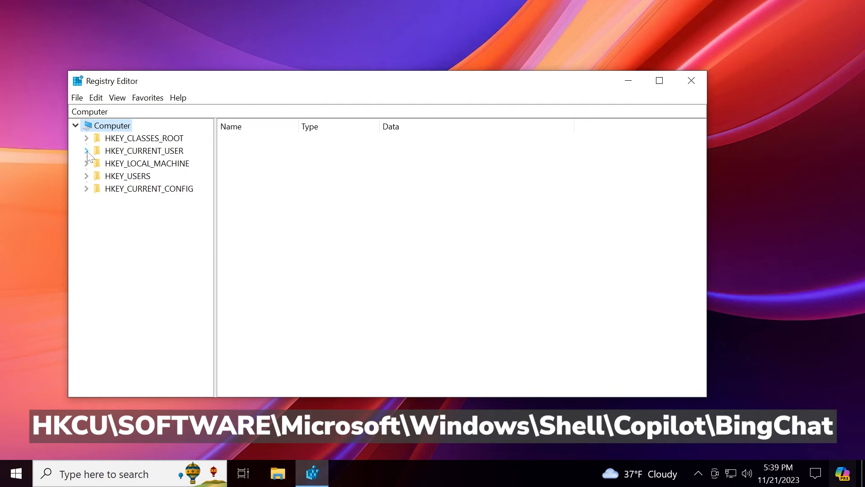
Navigate to HKCU\...\Shell\Copilot\BingChat and set IsUserEligible to 1
click(87, 150)
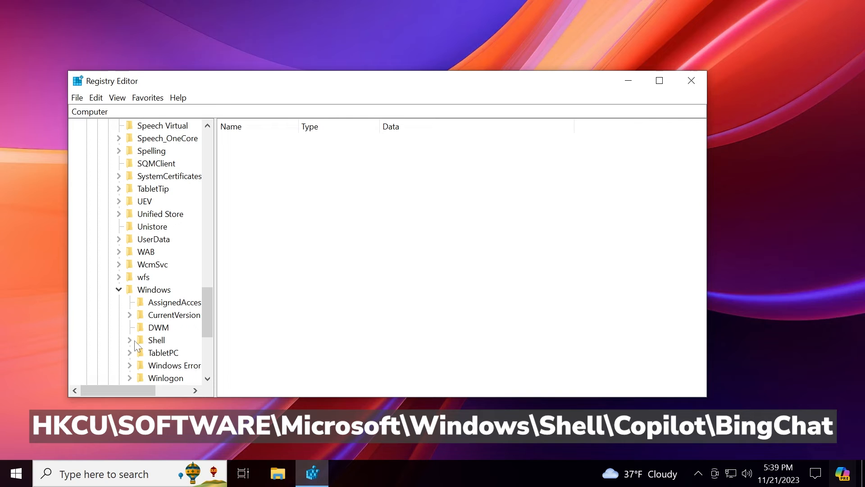
click(172, 264)
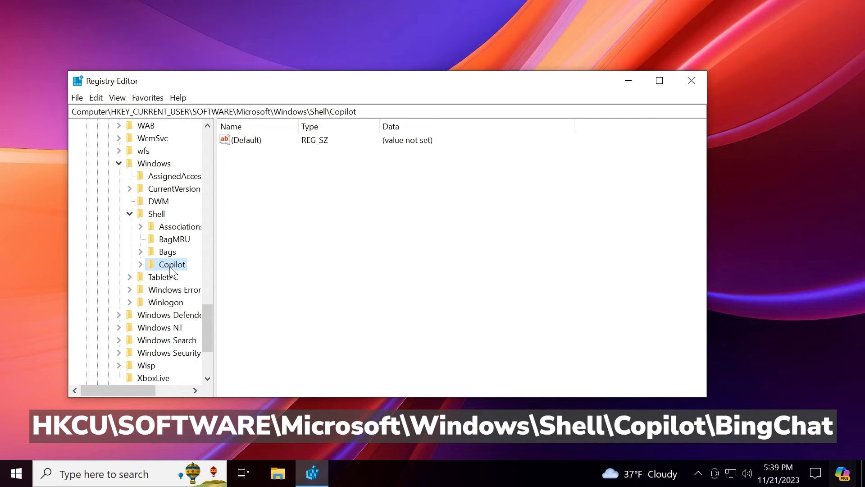
click(140, 264)
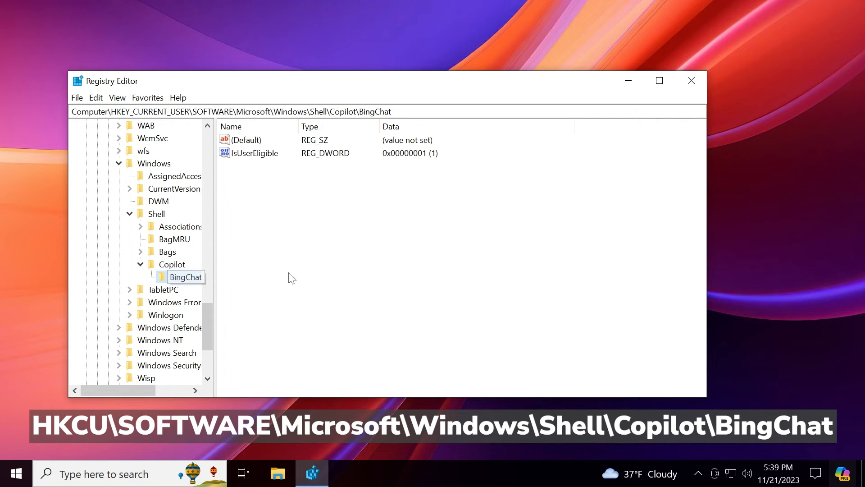
click(253, 153)
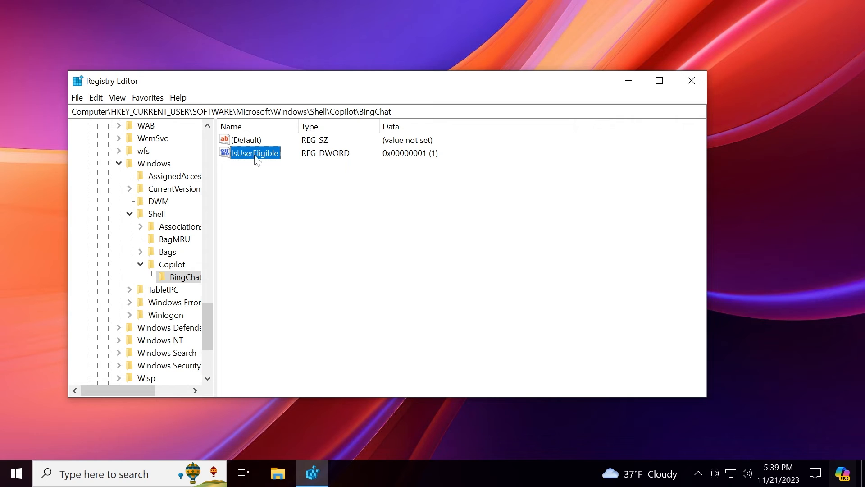
double_click(255, 152)
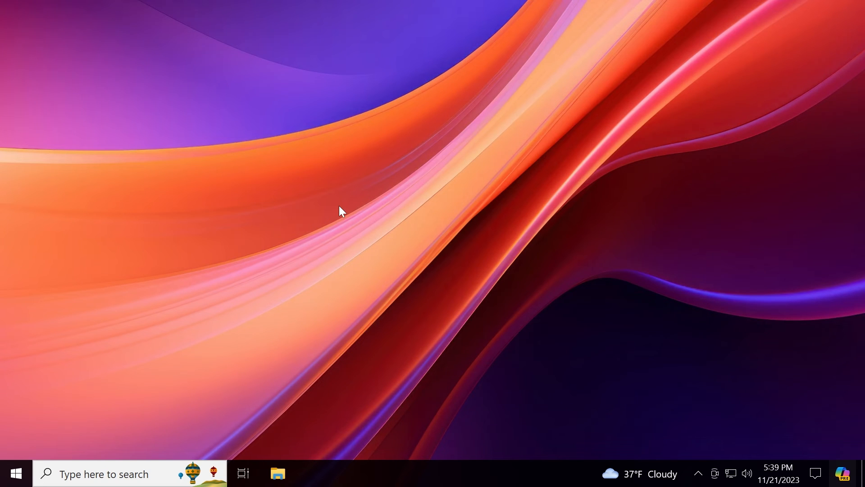
mouse_move(368, 231)
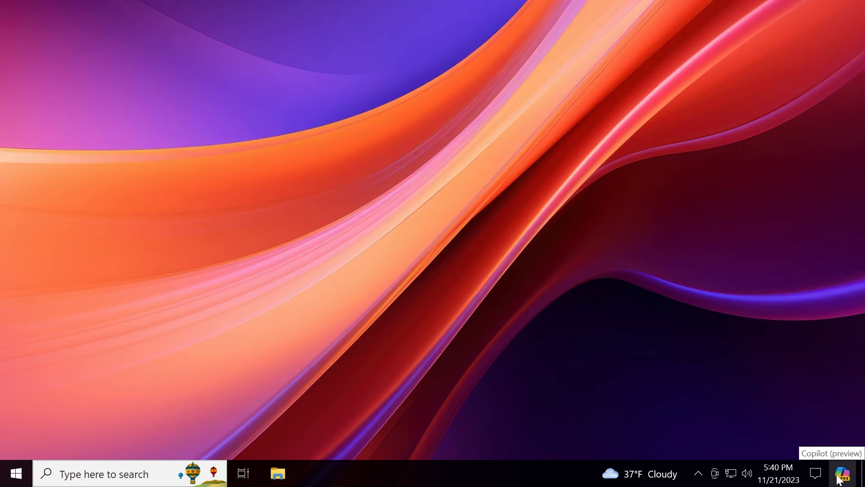
mouse_move(460, 472)
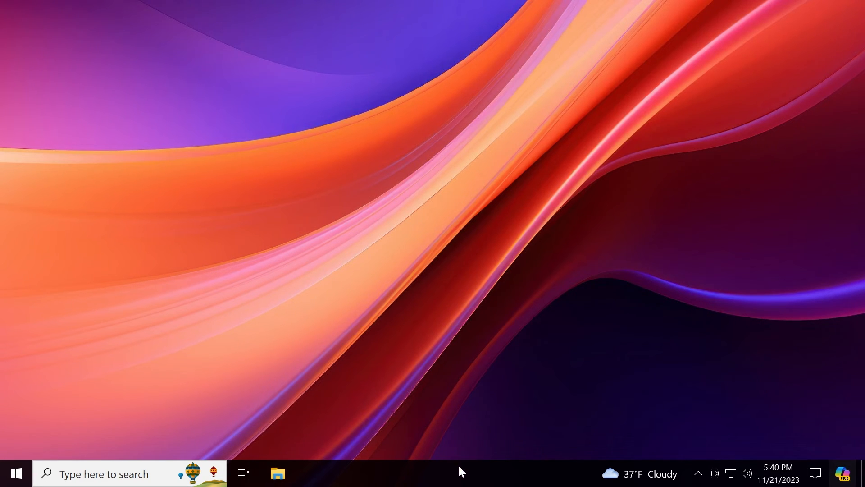
mouse_move(472, 243)
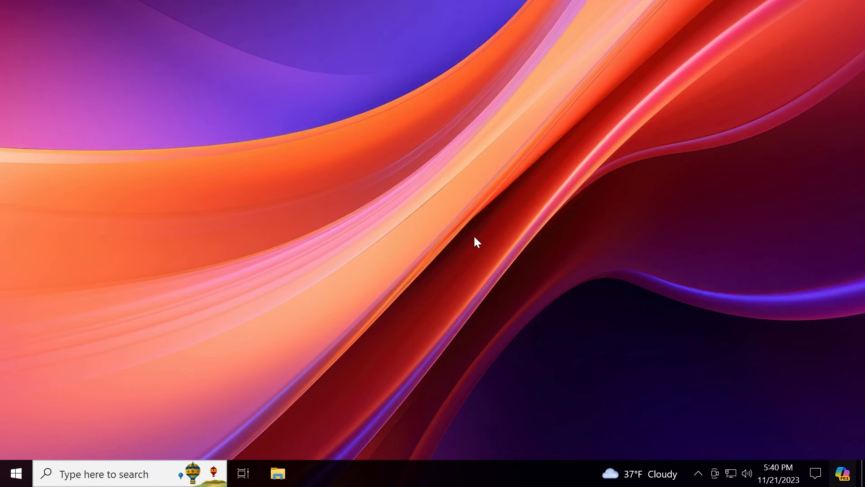
mouse_move(586, 276)
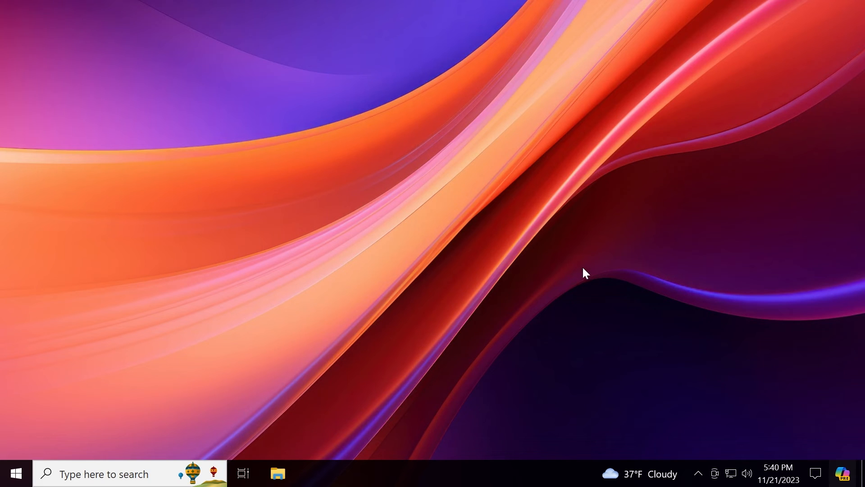
mouse_move(473, 249)
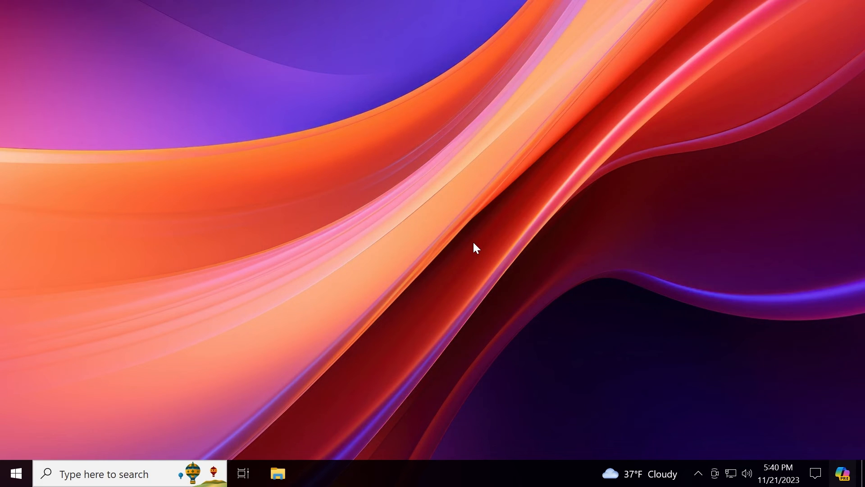
mouse_move(644, 333)
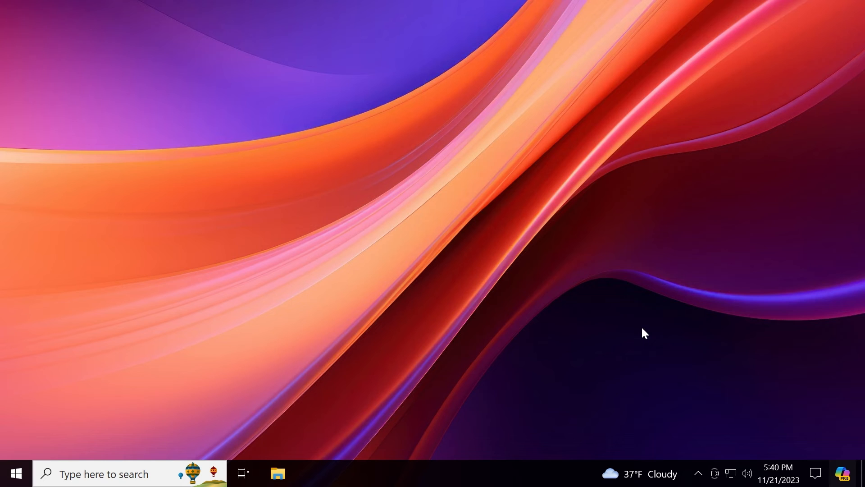
Show the Copilot (preview) side panel from the taskbar, then dismiss it to the desktop
click(843, 472)
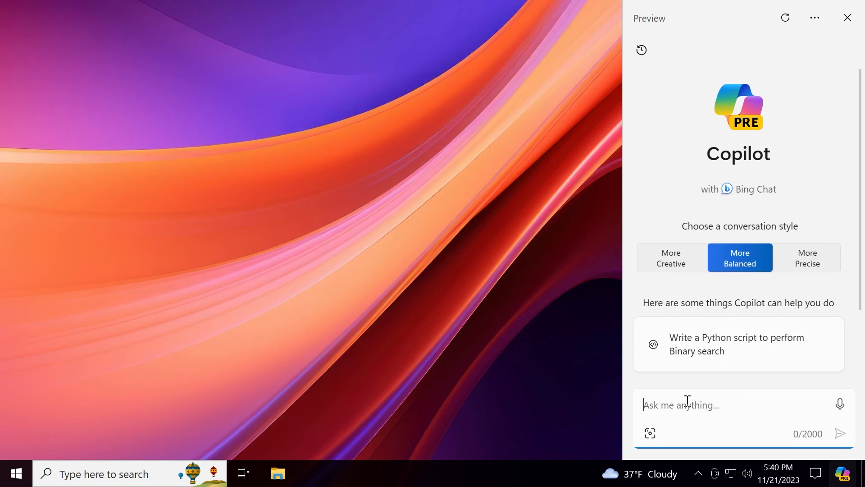
mouse_move(467, 218)
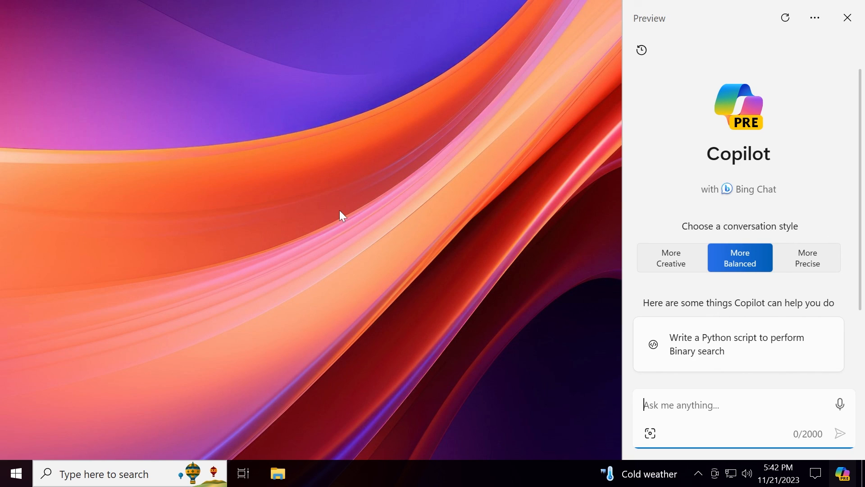
click(847, 18)
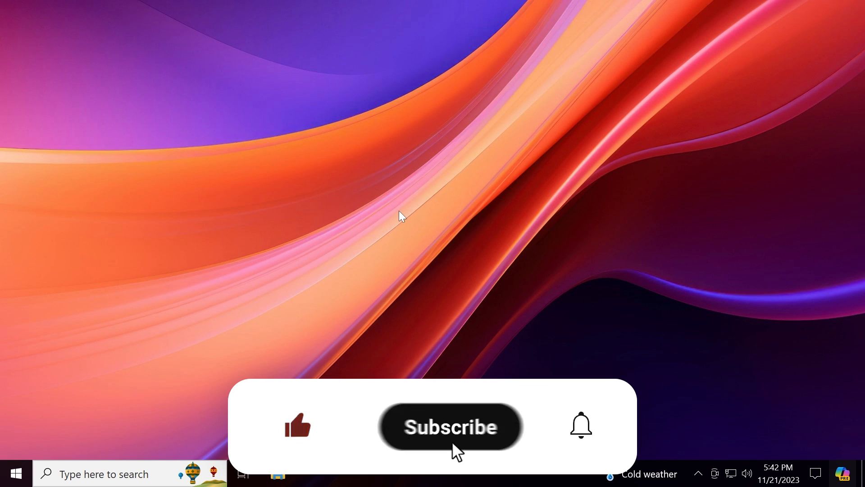
click(450, 427)
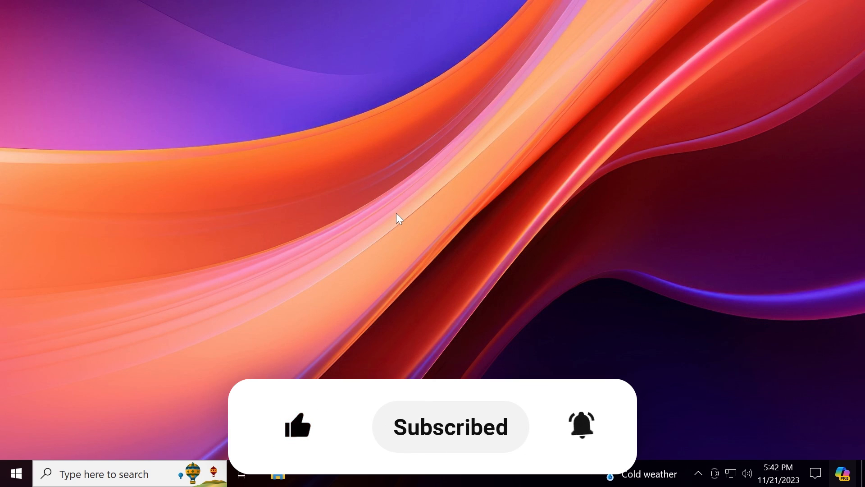